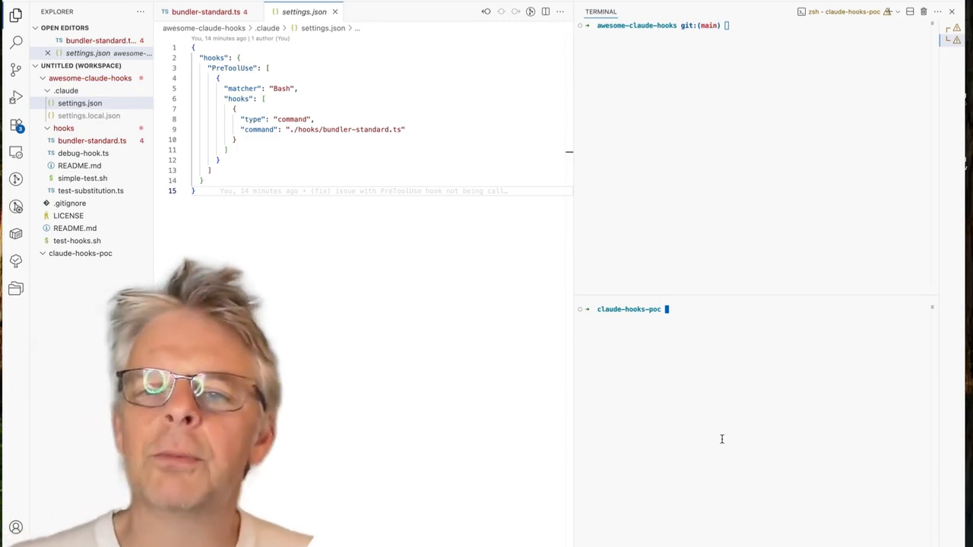
- Start Claude Code in the claude-hooks-poc terminal and send it a 'create' request
type("claude")
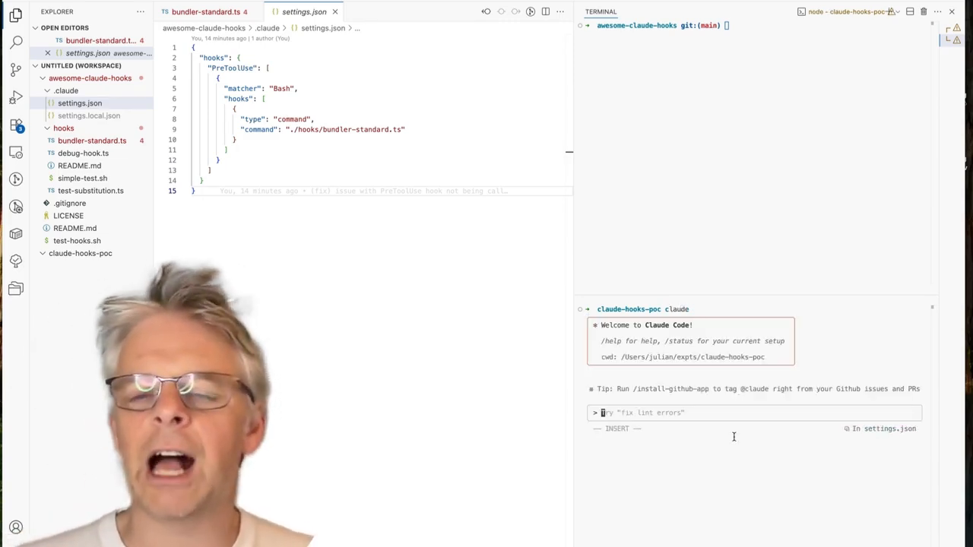
type("create")
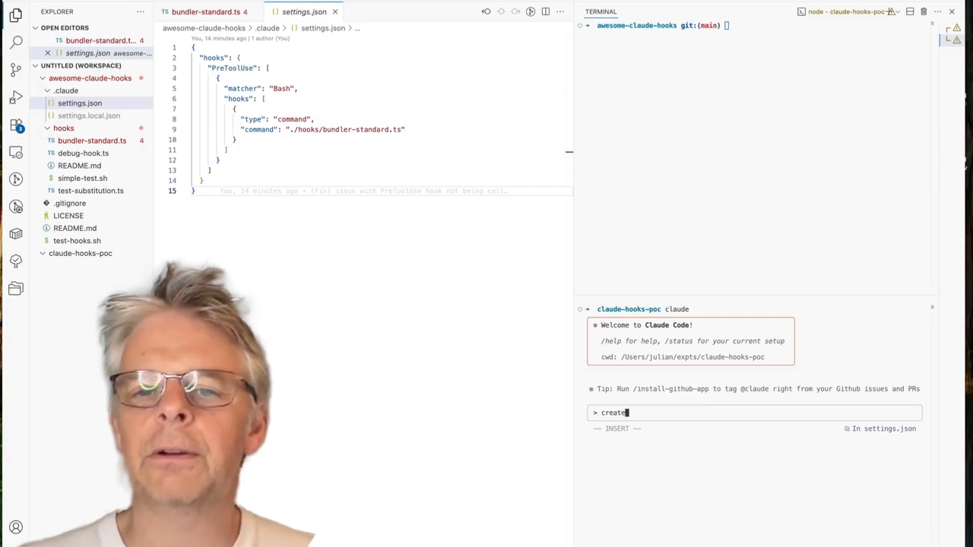
key("Return")
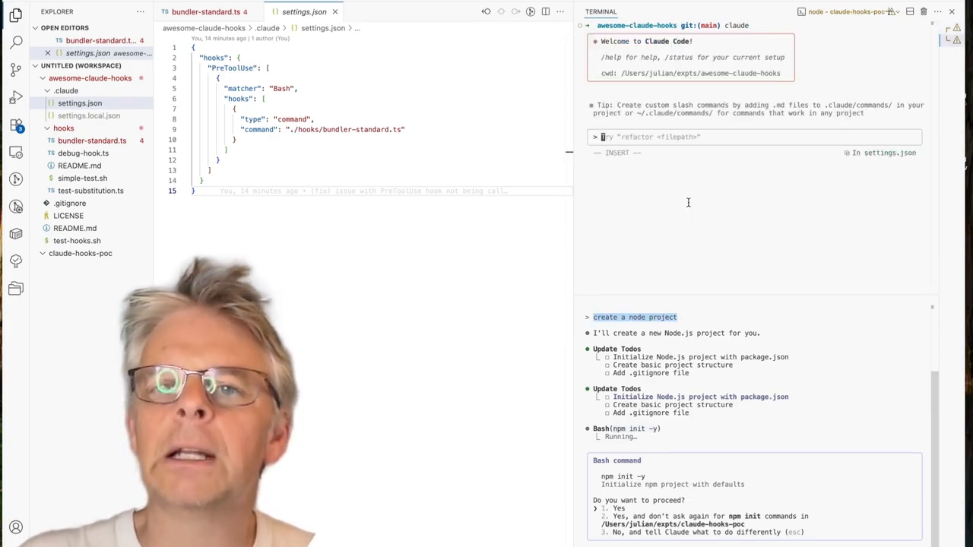
- Ask Claude to 'create a node project' so the PreToolUse hook blocks npm init
type("create a node project")
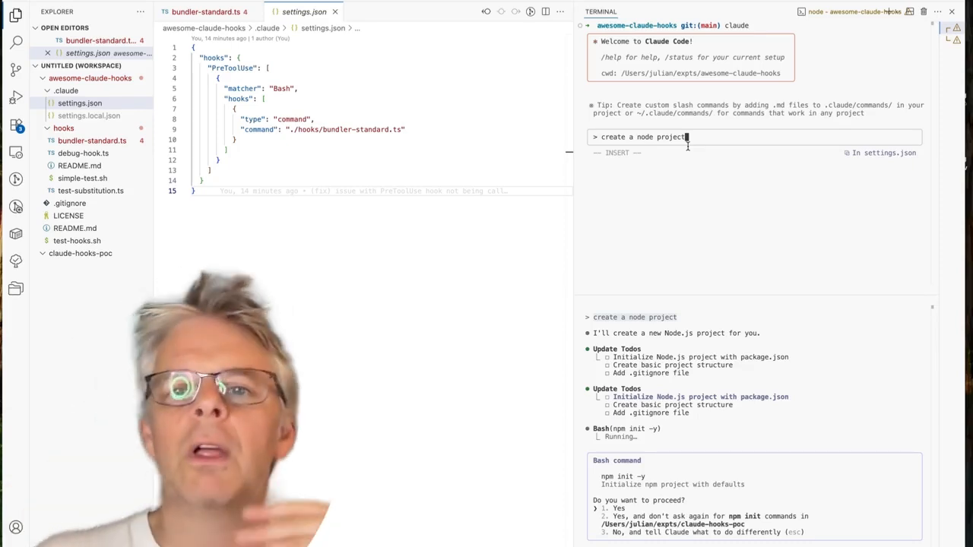
key("Return")
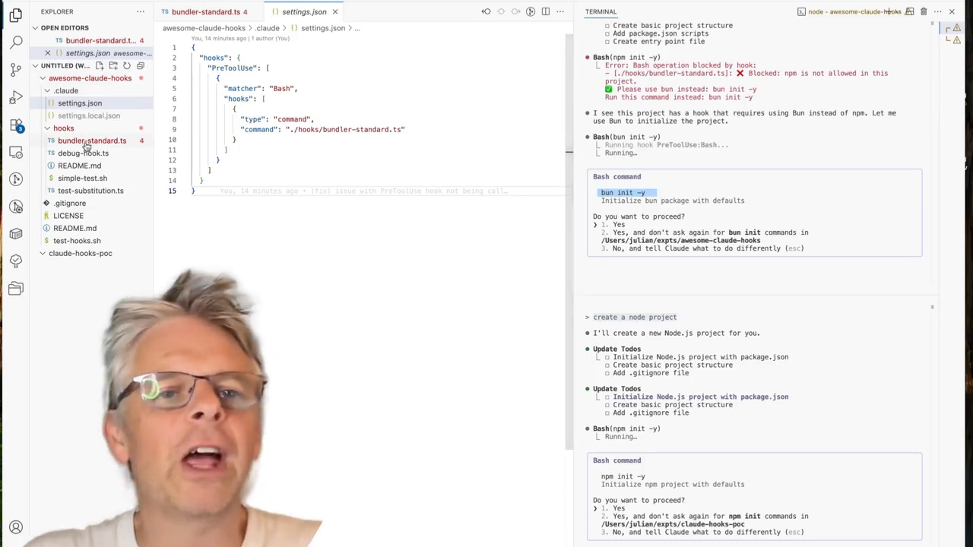
- Read through bundler-standard.ts: its npm-to-bun command mappings and exit code 2 block logic
left_click(79, 103)
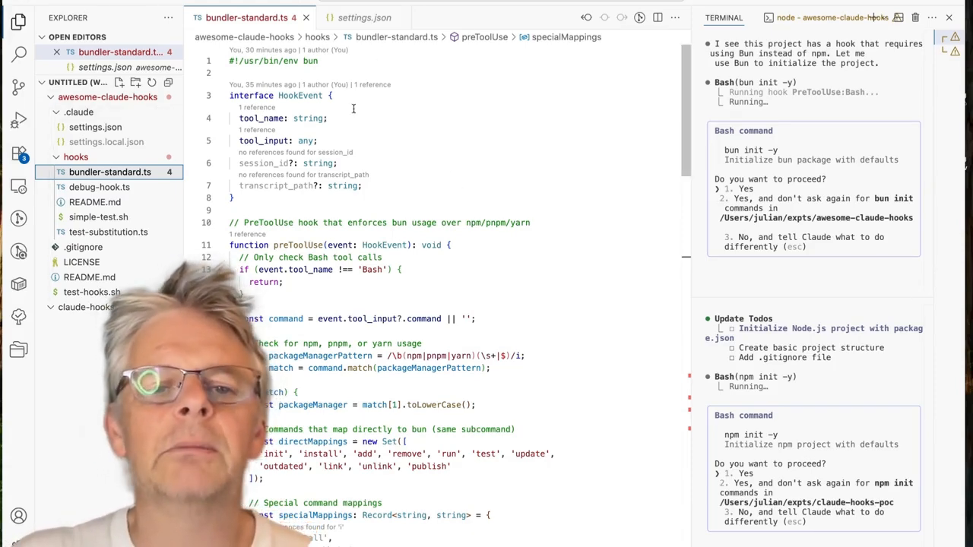
scroll("down", 3)
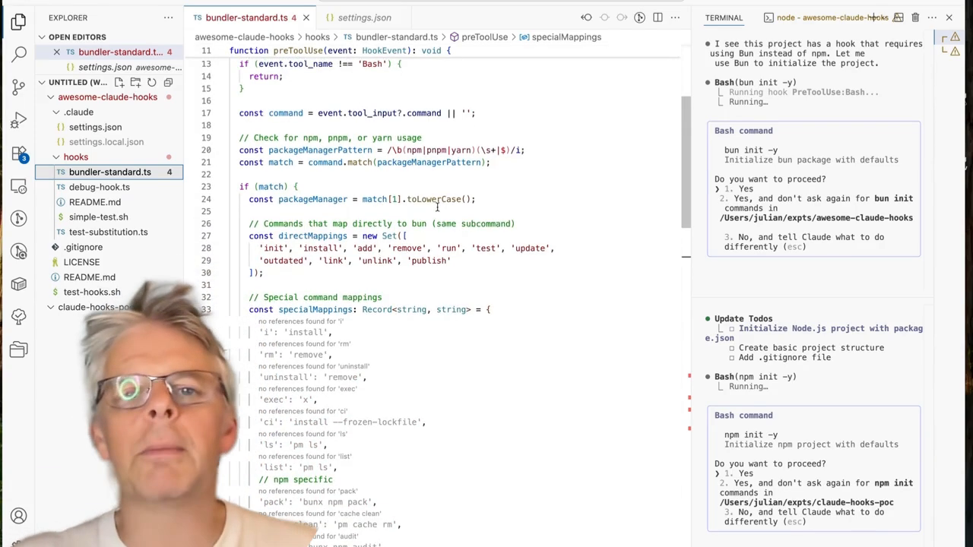
scroll("down", 3)
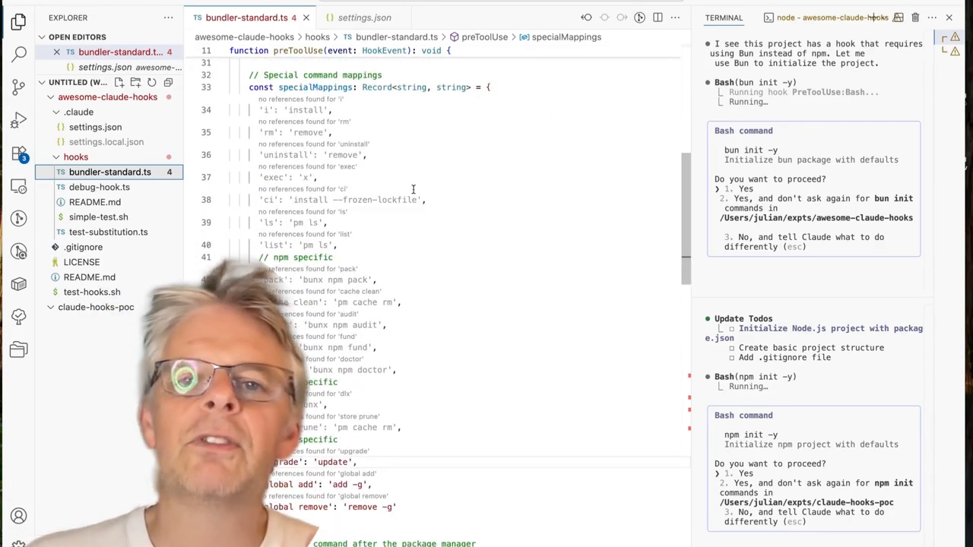
scroll("down", 3)
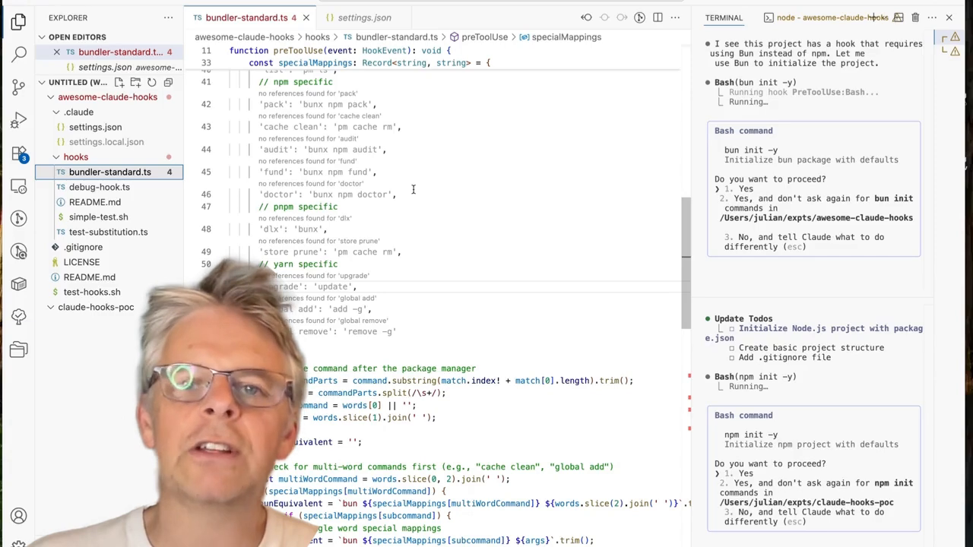
scroll("up", 3)
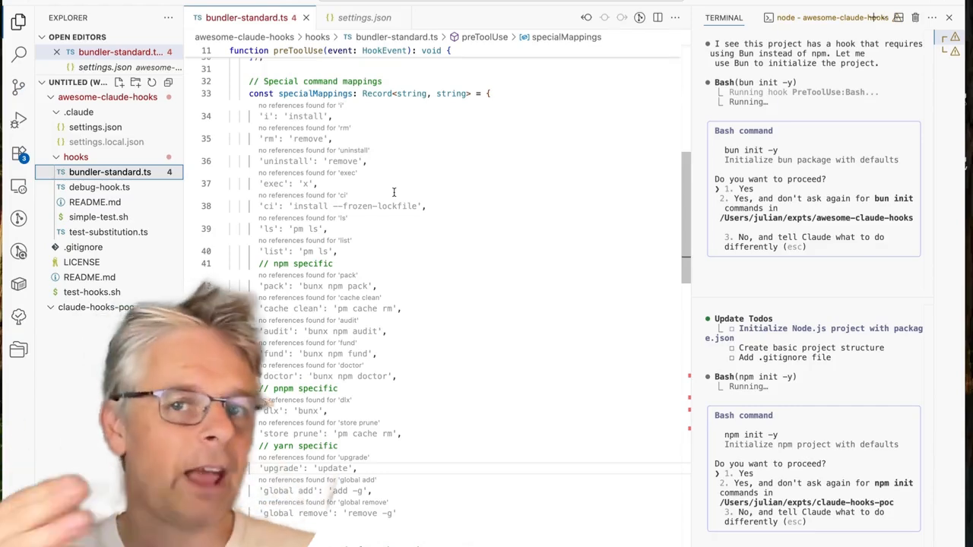
scroll("down", 3)
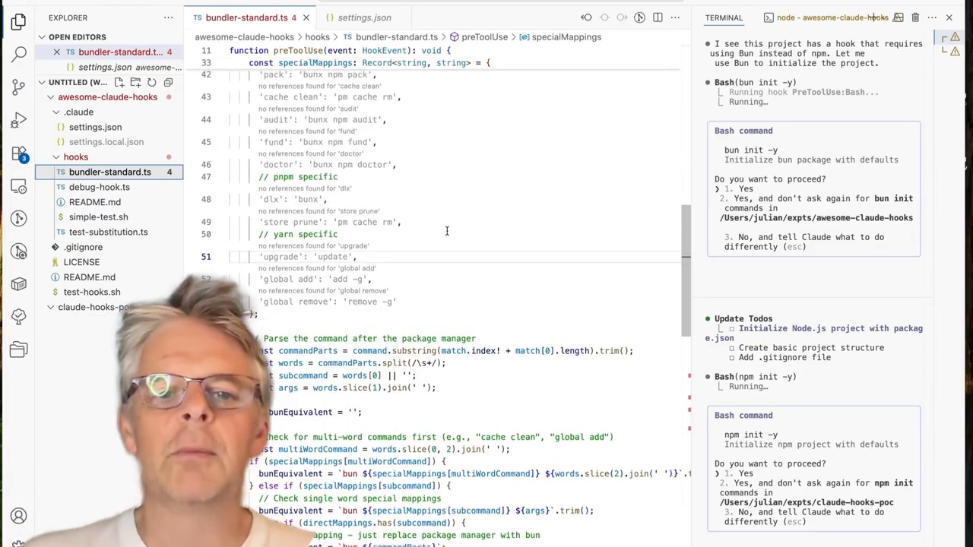
scroll("down", 3)
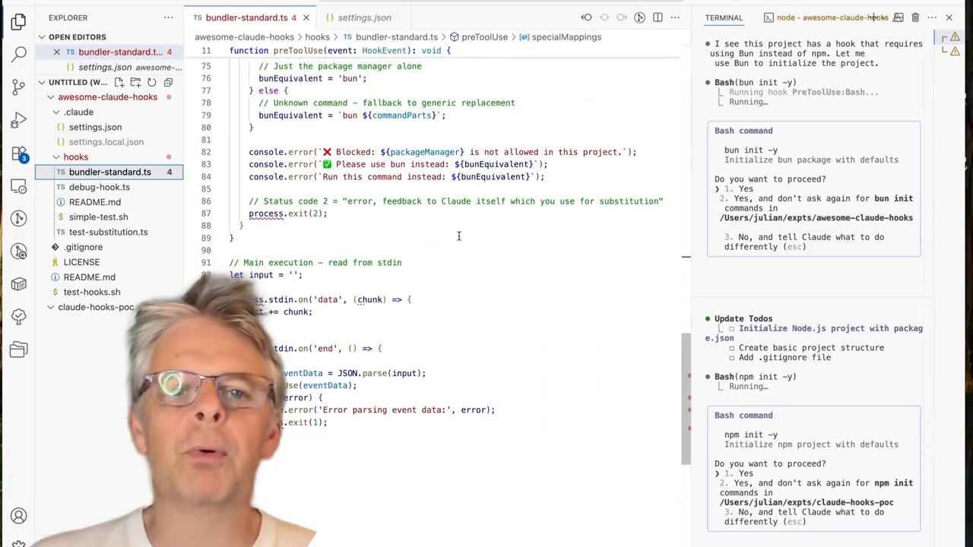